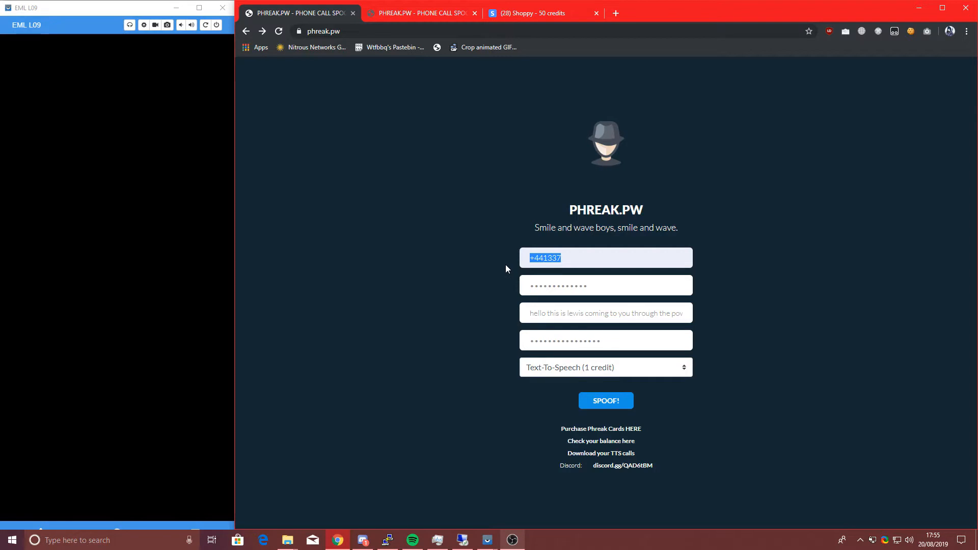
- Replace the spoofed caller number with a new UK mobile beginning +44777 and submit the call
right_click(579, 285)
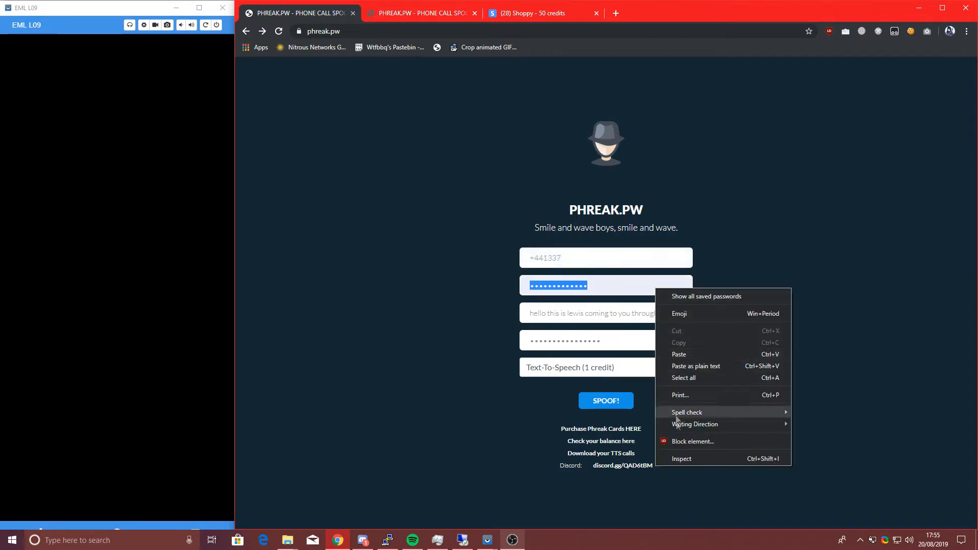
click(681, 458)
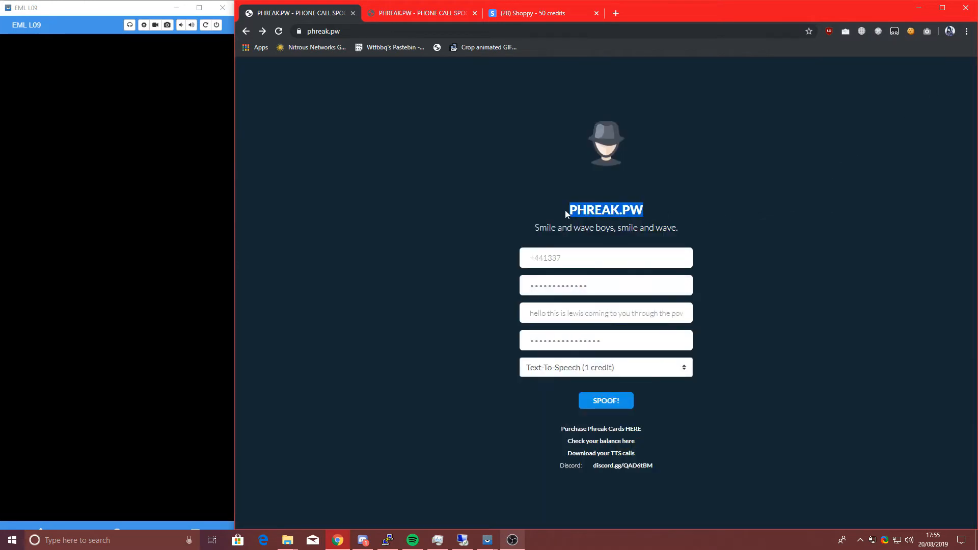
click(605, 312)
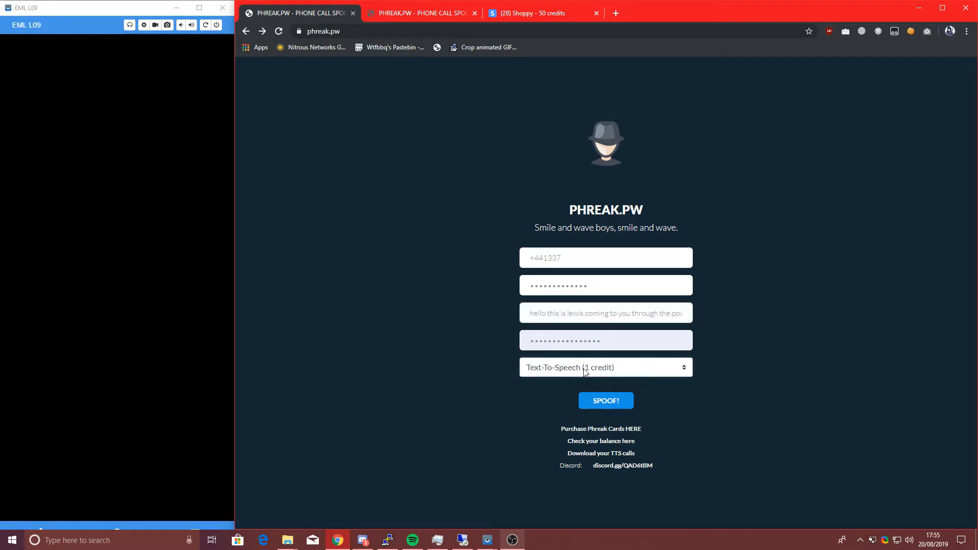
click(604, 367)
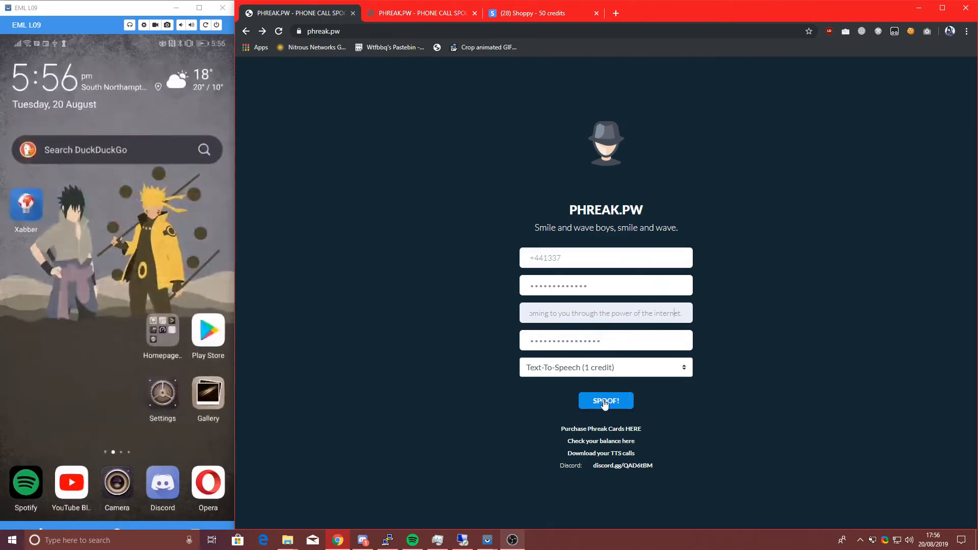
click(604, 400)
text(+44777)
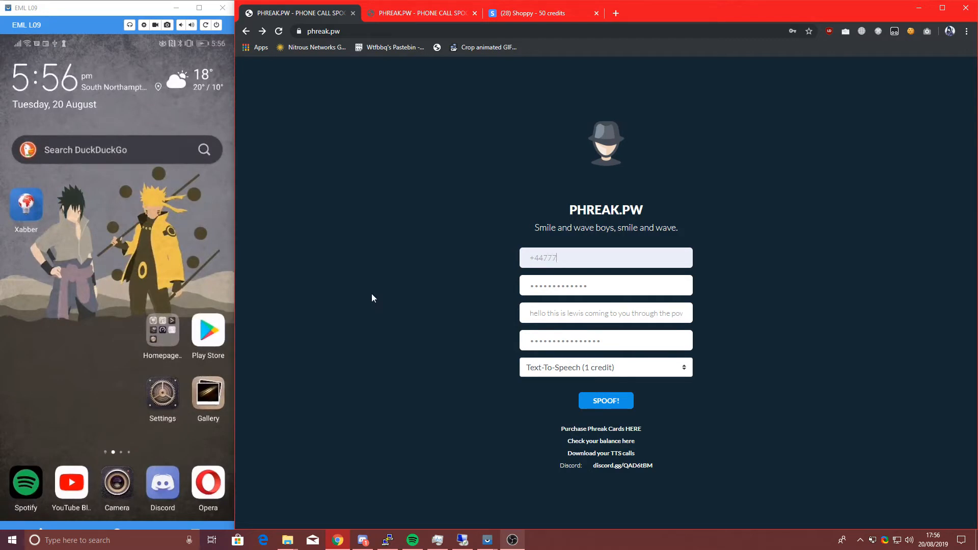
- Send the text-to-speech call, acknowledge the API response, and switch to the download.php tab
click(604, 400)
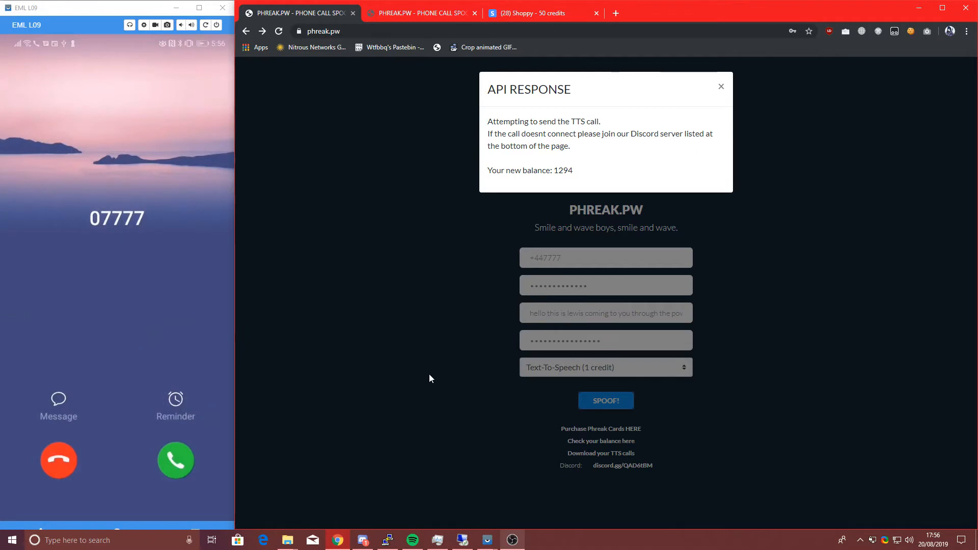
click(175, 460)
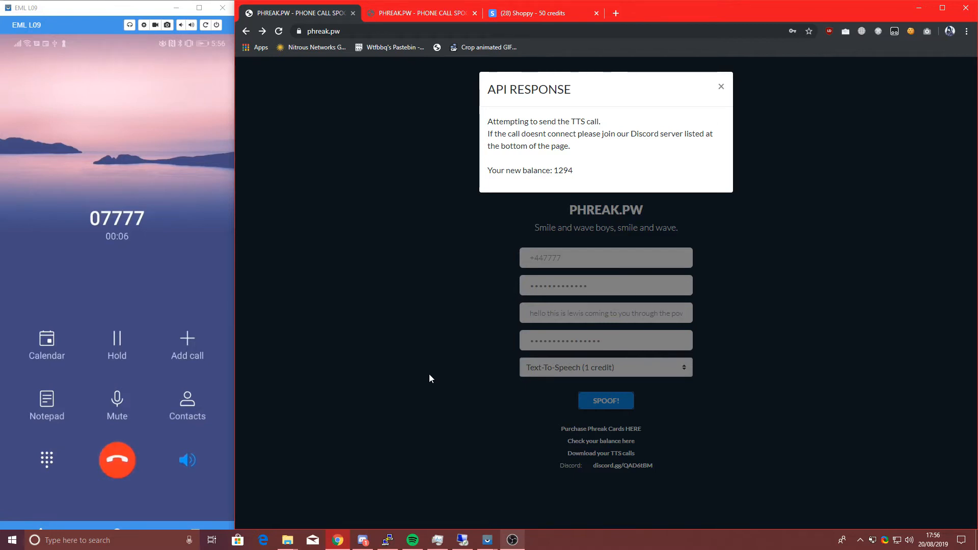
click(116, 459)
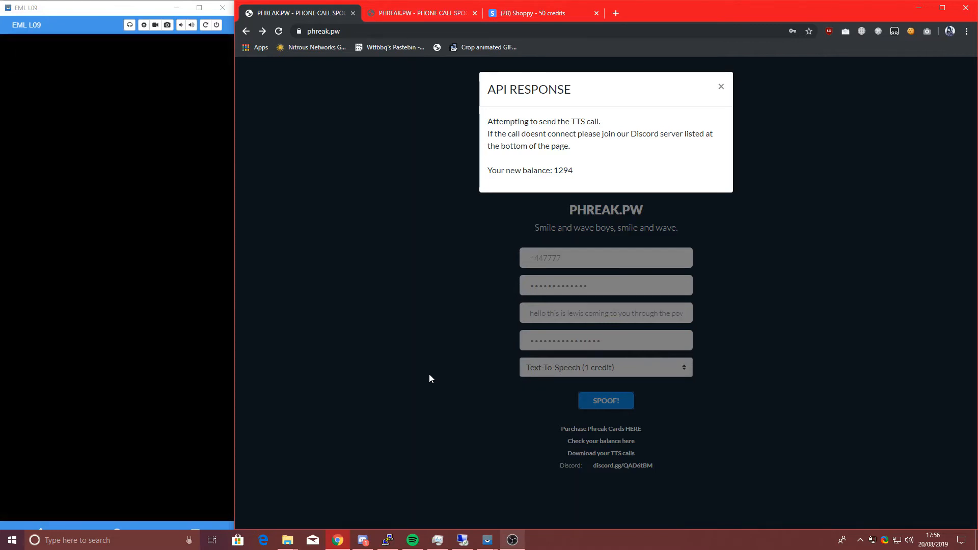
click(720, 86)
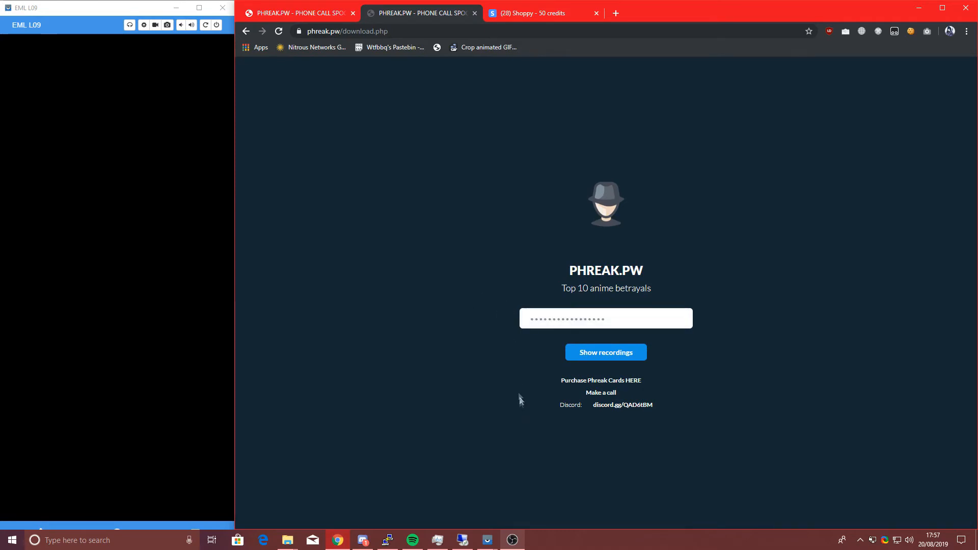
- List the four saved .wav call recordings, then return to the filled call form
click(604, 352)
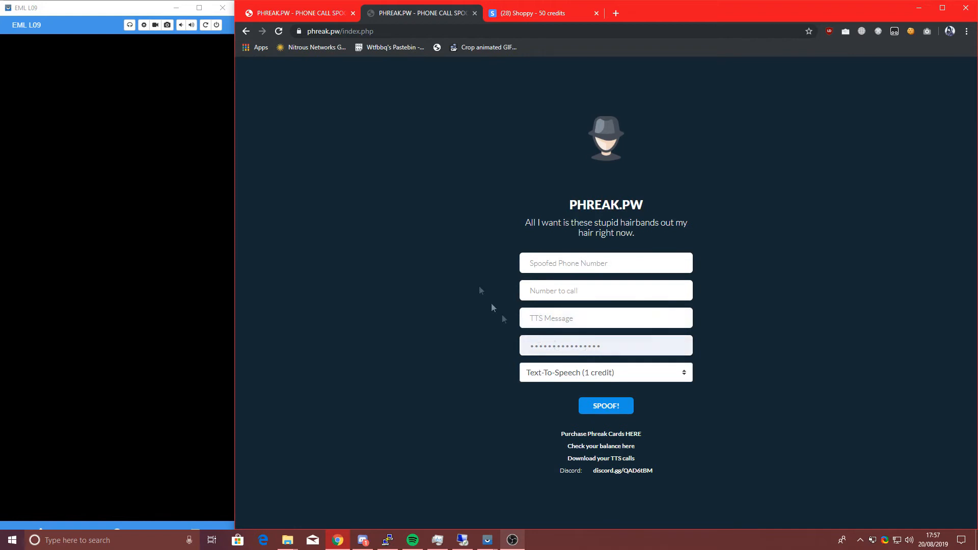
mouse_move(599, 457)
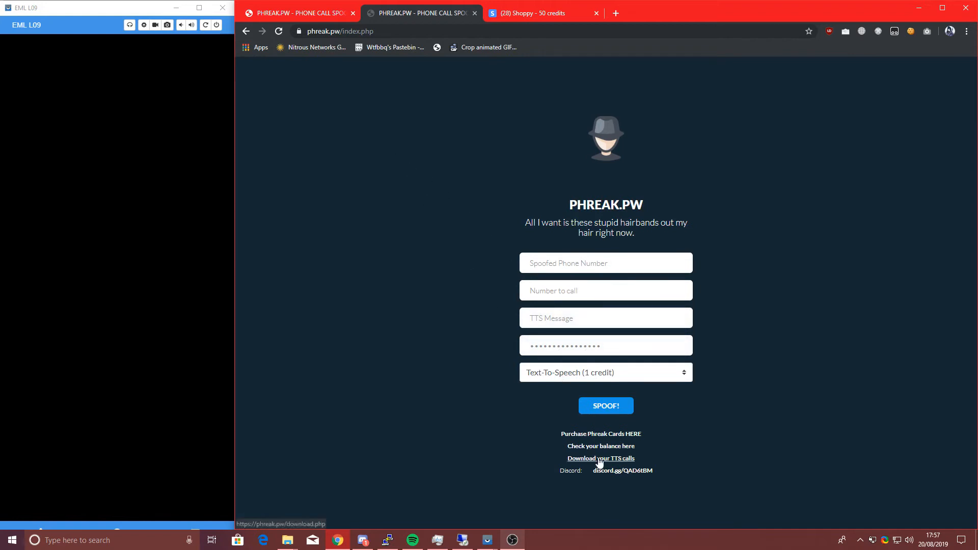
click(600, 459)
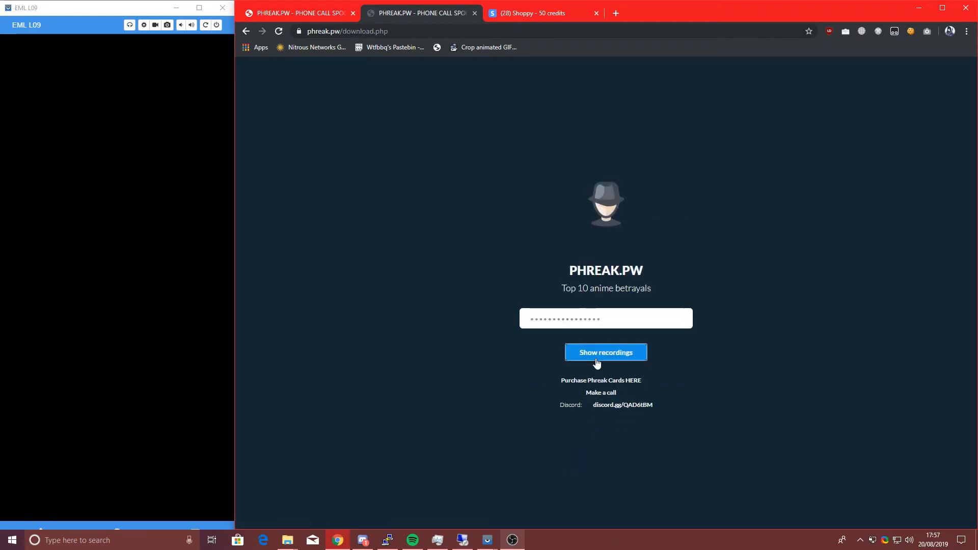
click(604, 352)
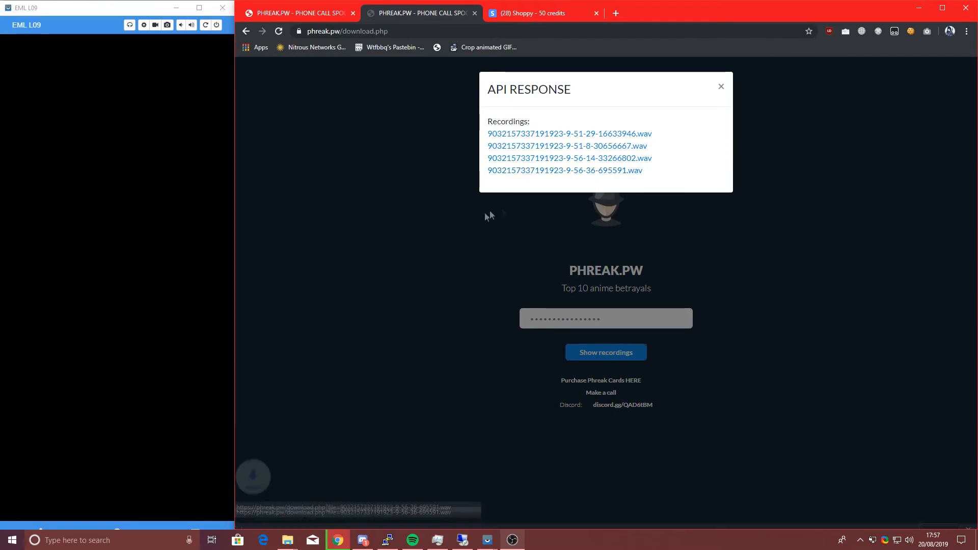
click(566, 170)
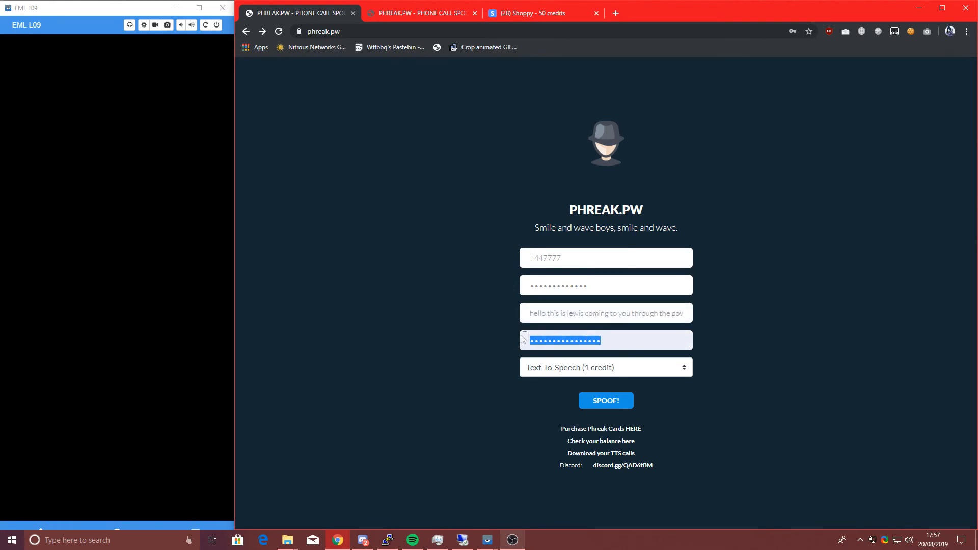
- Set call type to Voice Call (2 credits) and select the number-to-call field for re-entry
click(604, 367)
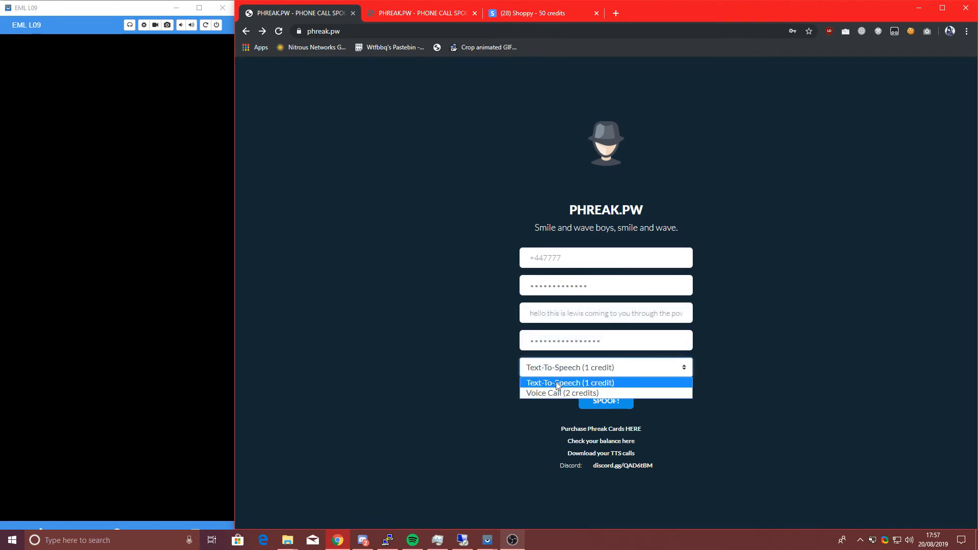
click(561, 393)
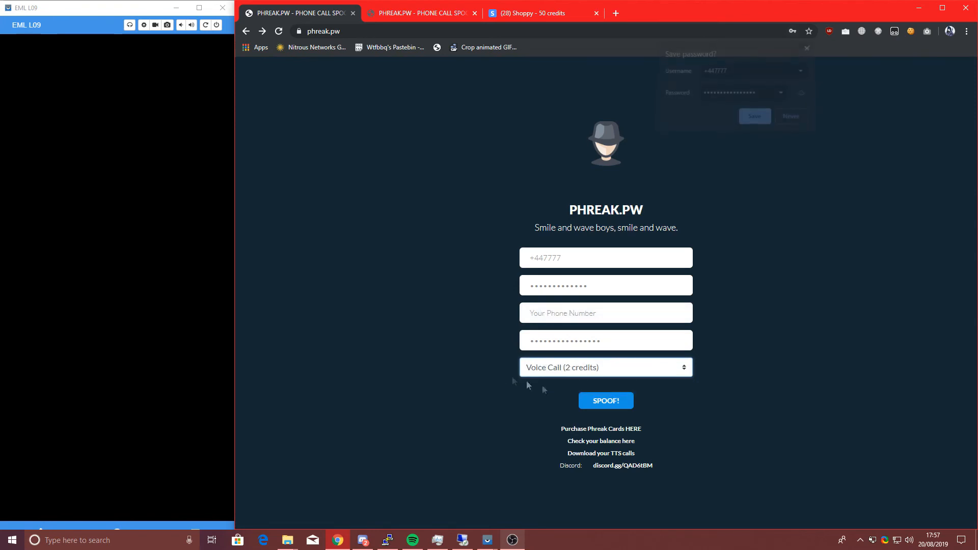
click(605, 312)
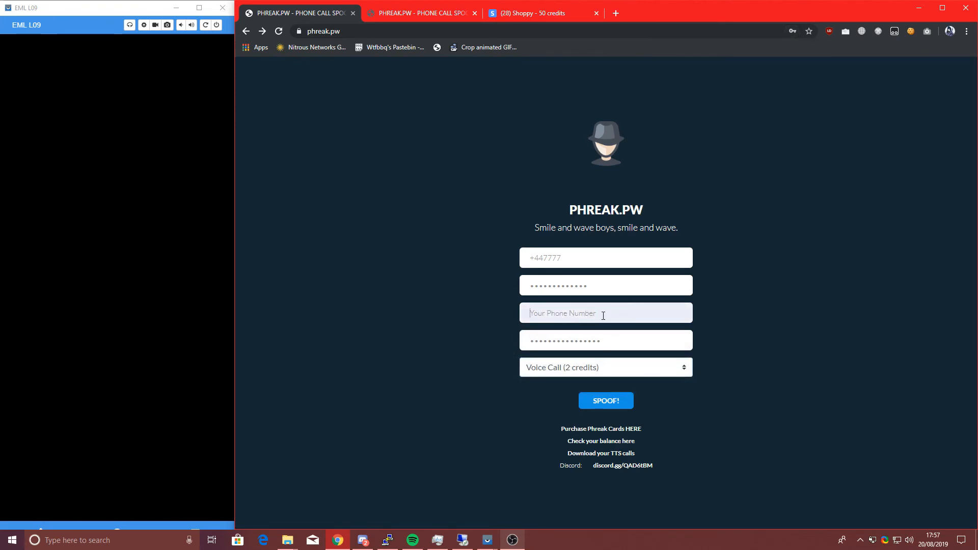
mouse_move(412, 401)
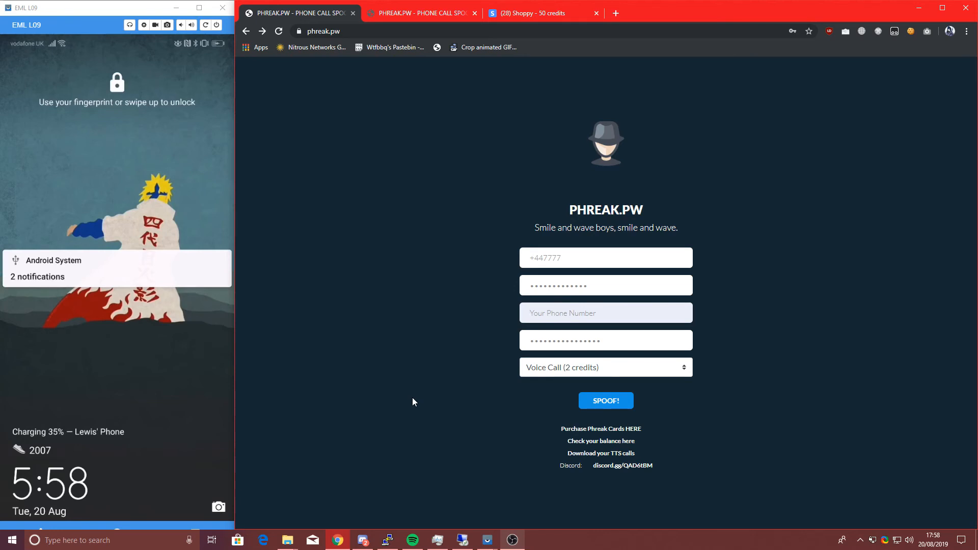
click(605, 313)
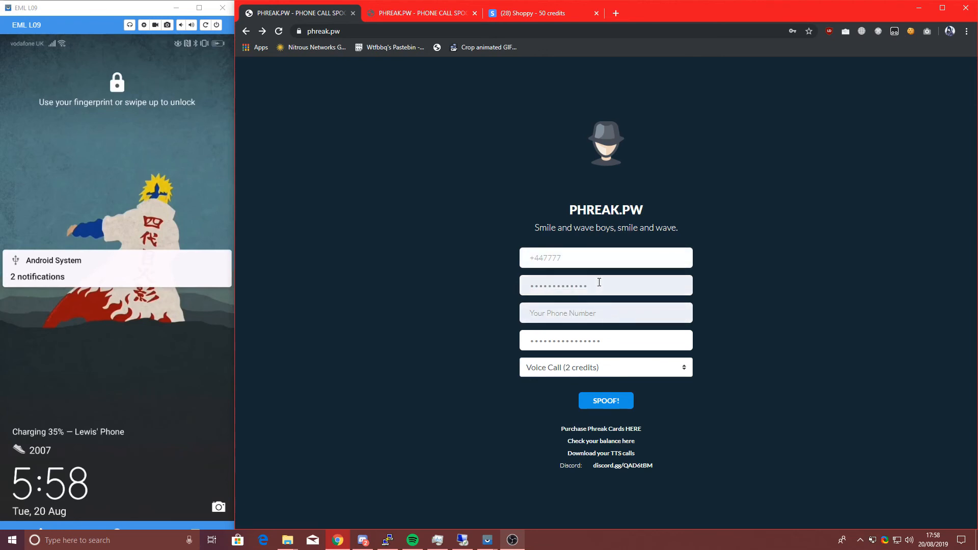
triple_click(555, 285)
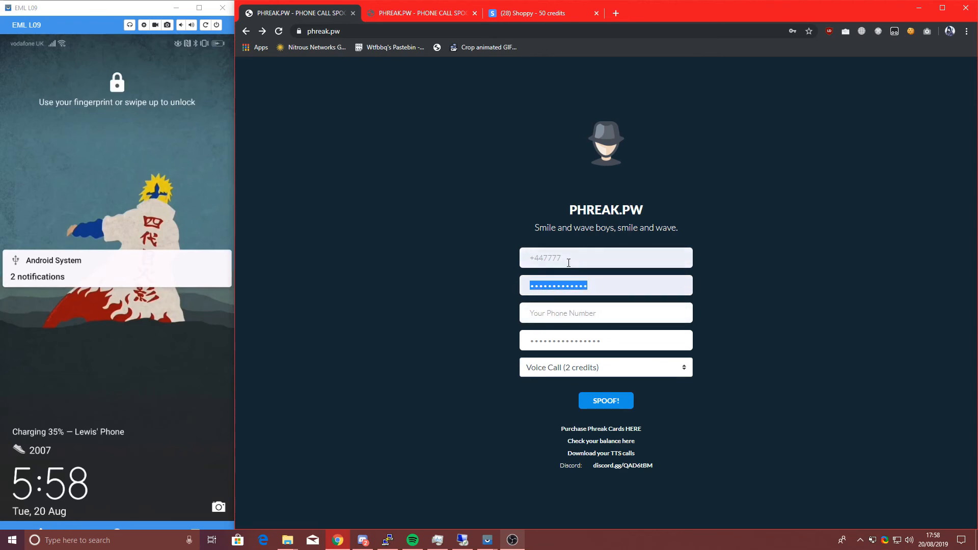